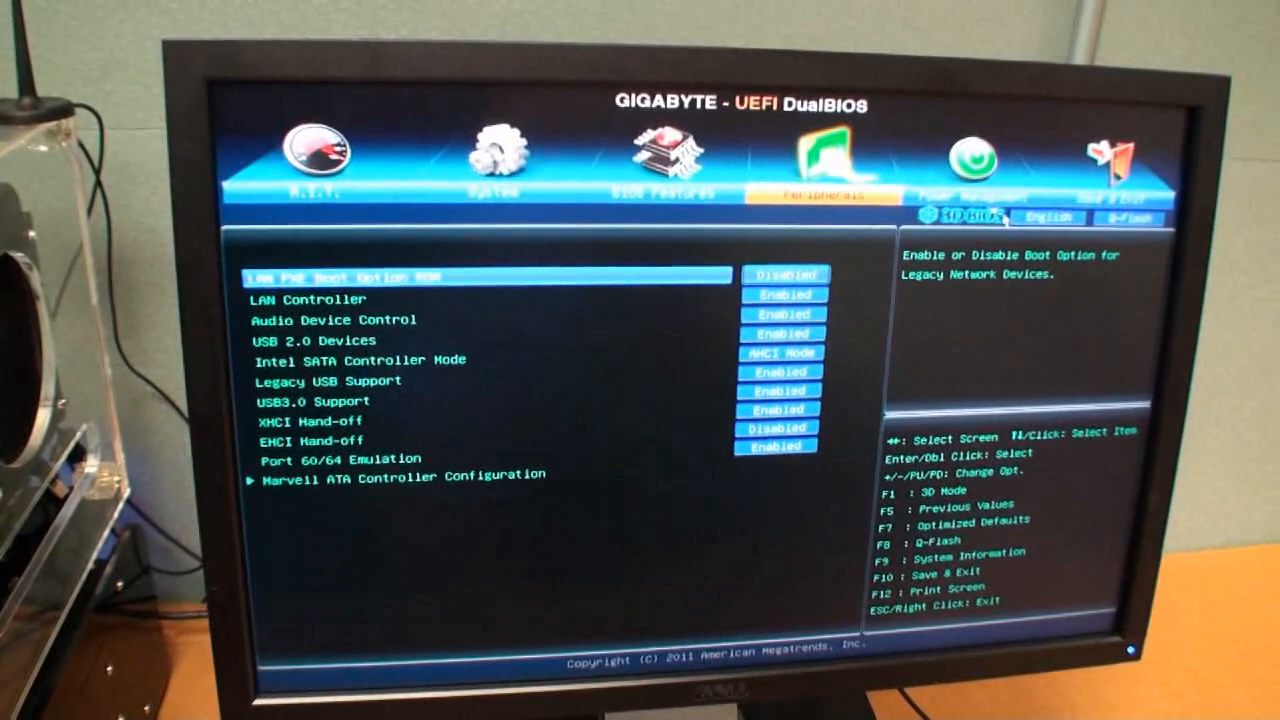
Move from the Peripherals page to Power Management, showing AC power, wake alarm and ACPI sleep settings
left_click(964, 160)
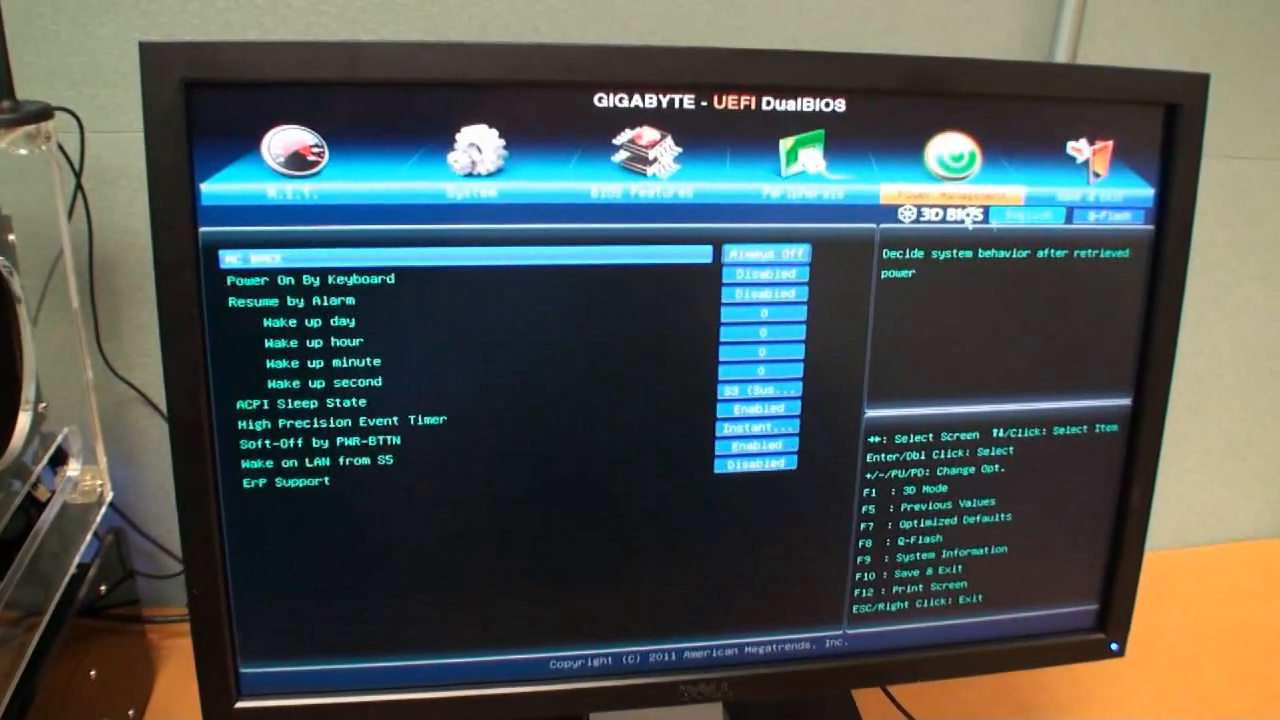